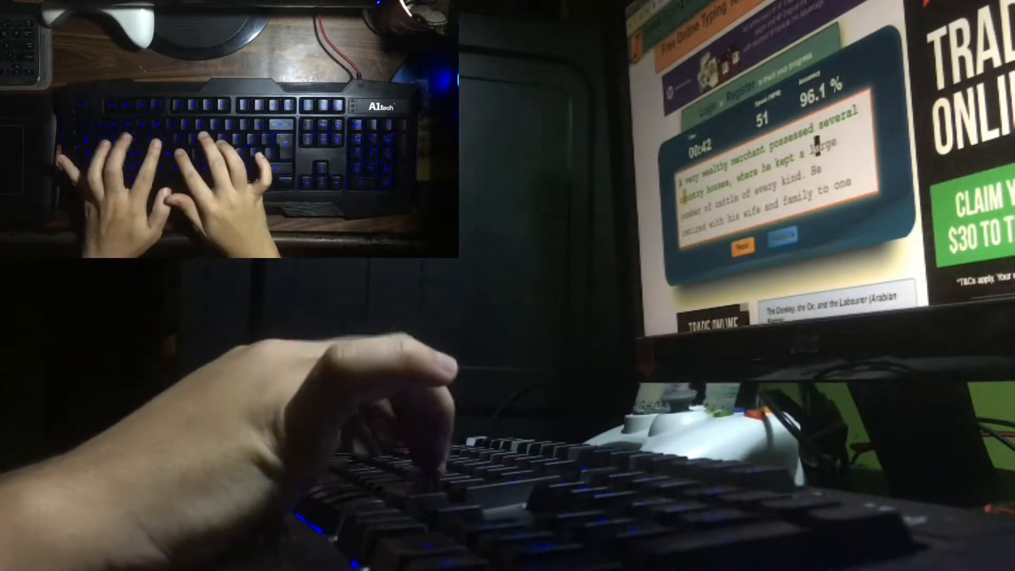
text(text)
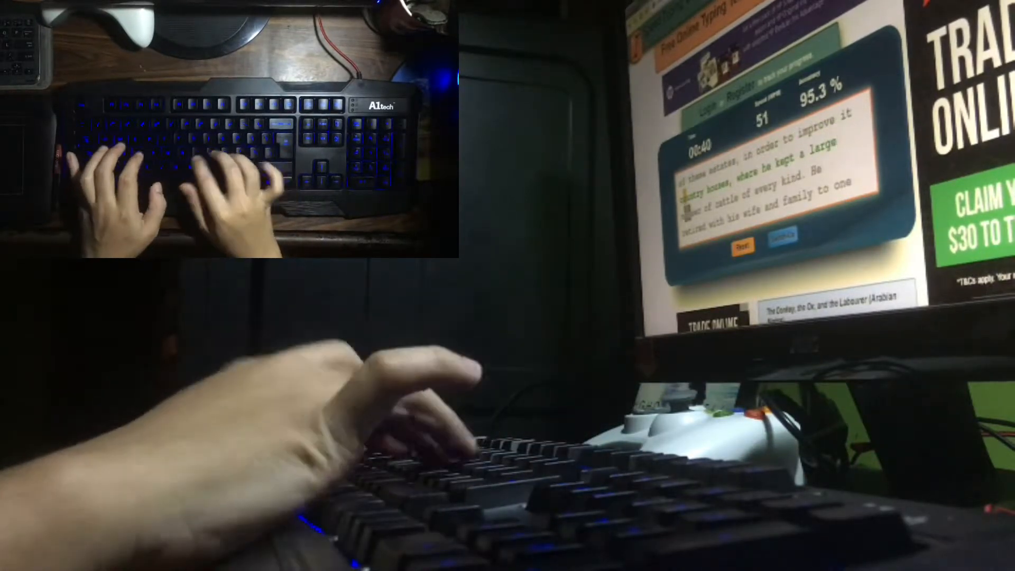